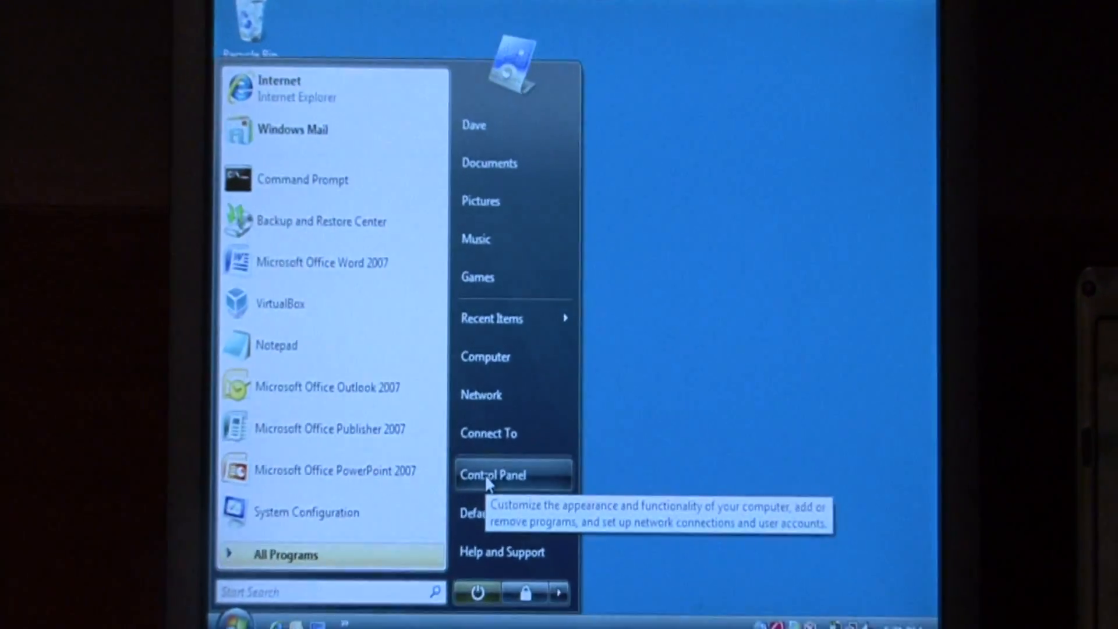
Step: Launch Control Panel from the Start menu
left_click(491, 474)
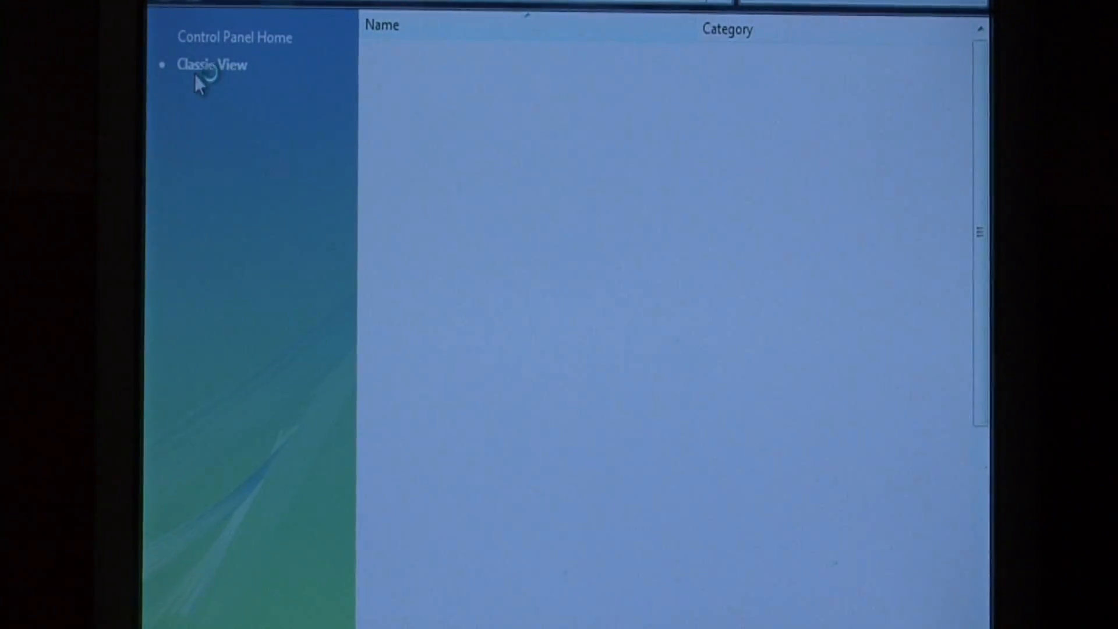
Step: Switch Control Panel to Classic View and reach Power Options in the item list
left_click(211, 64)
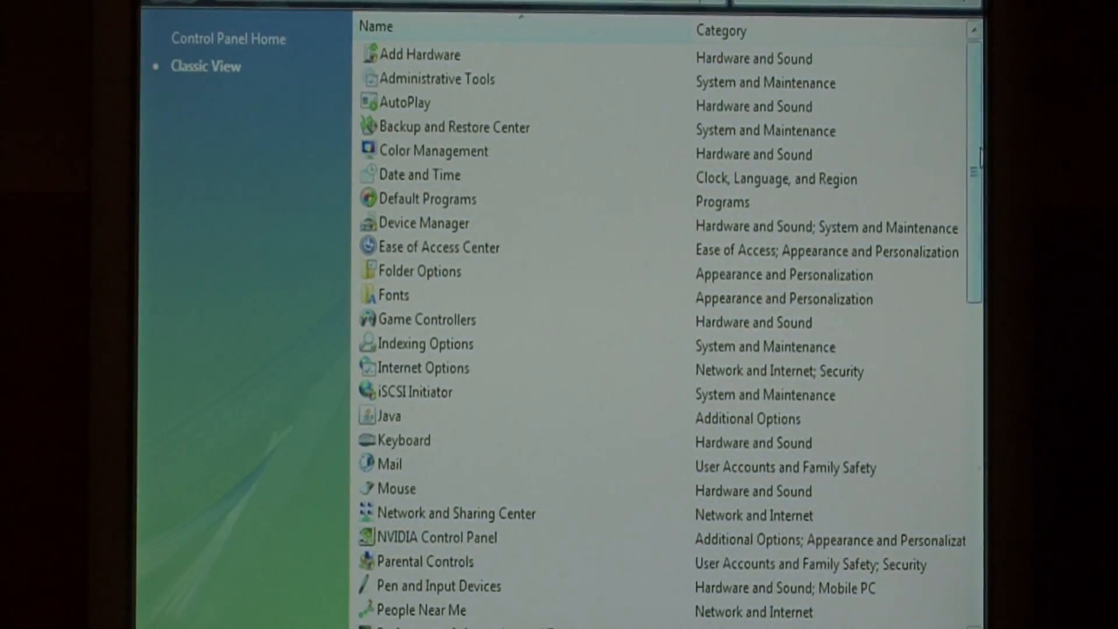
scroll("down", 3)
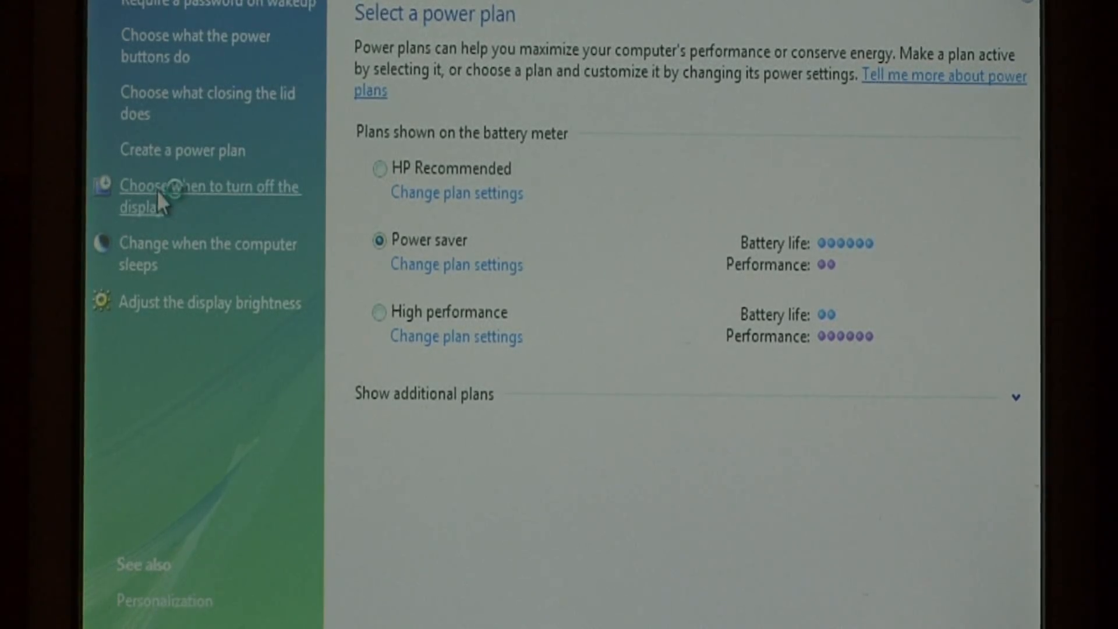
Step: Go to the 'Choose when to turn off the display' settings for the Power saver plan
left_click(456, 265)
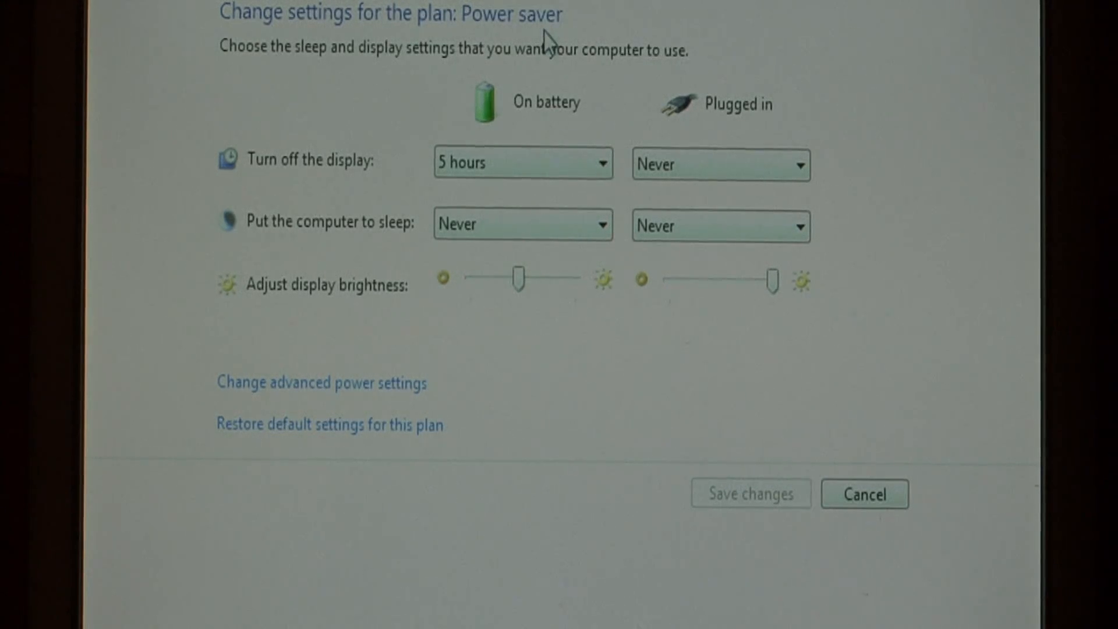
mouse_move(731, 377)
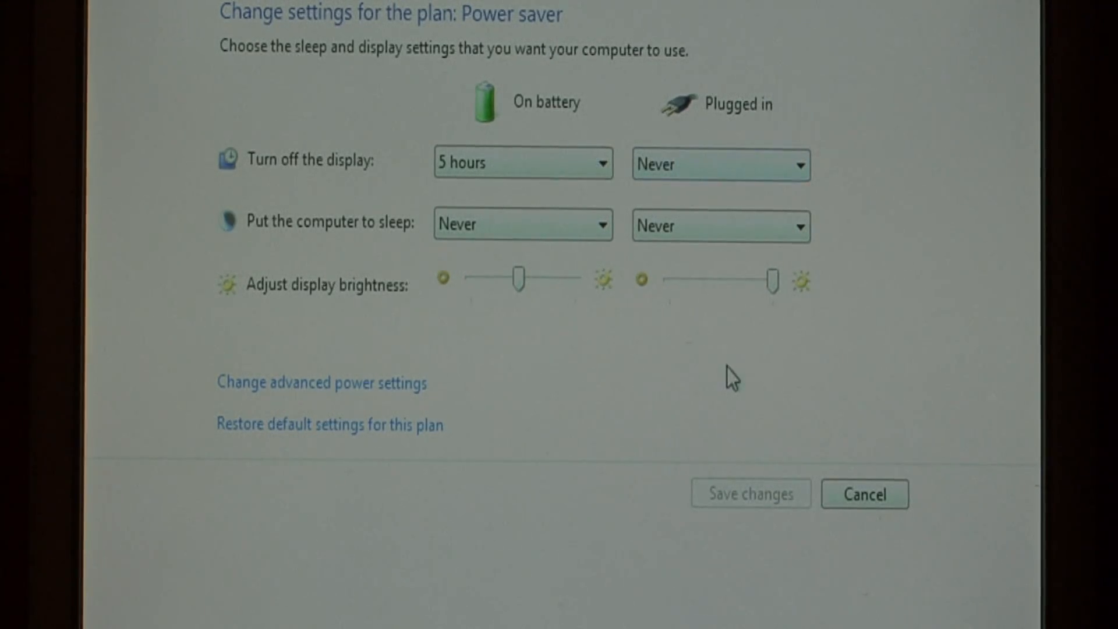
mouse_move(494, 119)
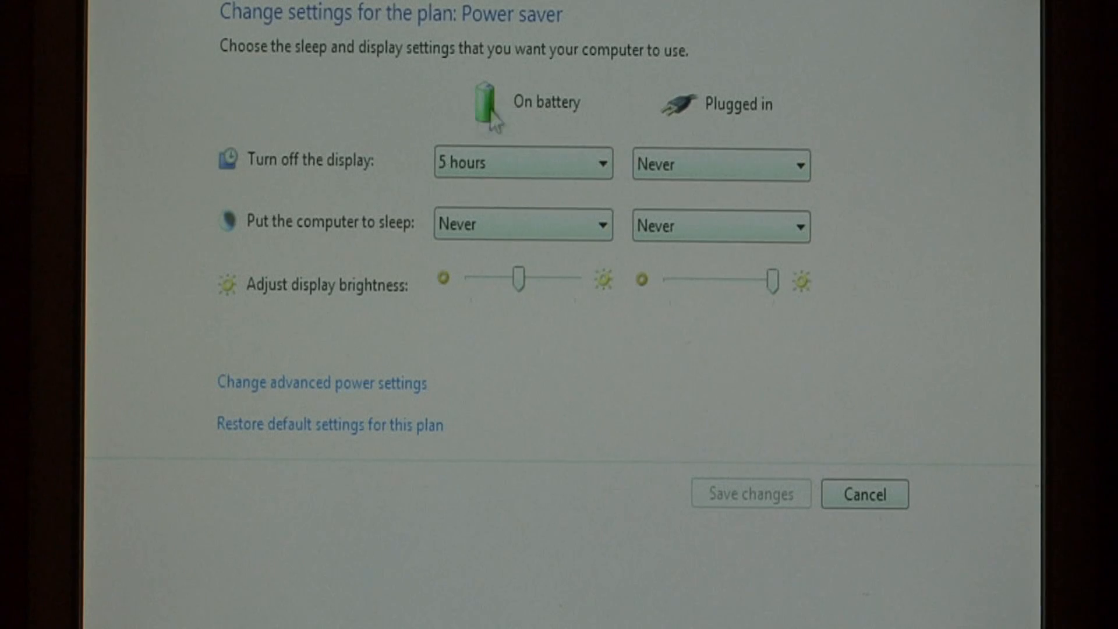
Step: Set 'Turn off the display' on battery to 5 minutes
left_click(524, 163)
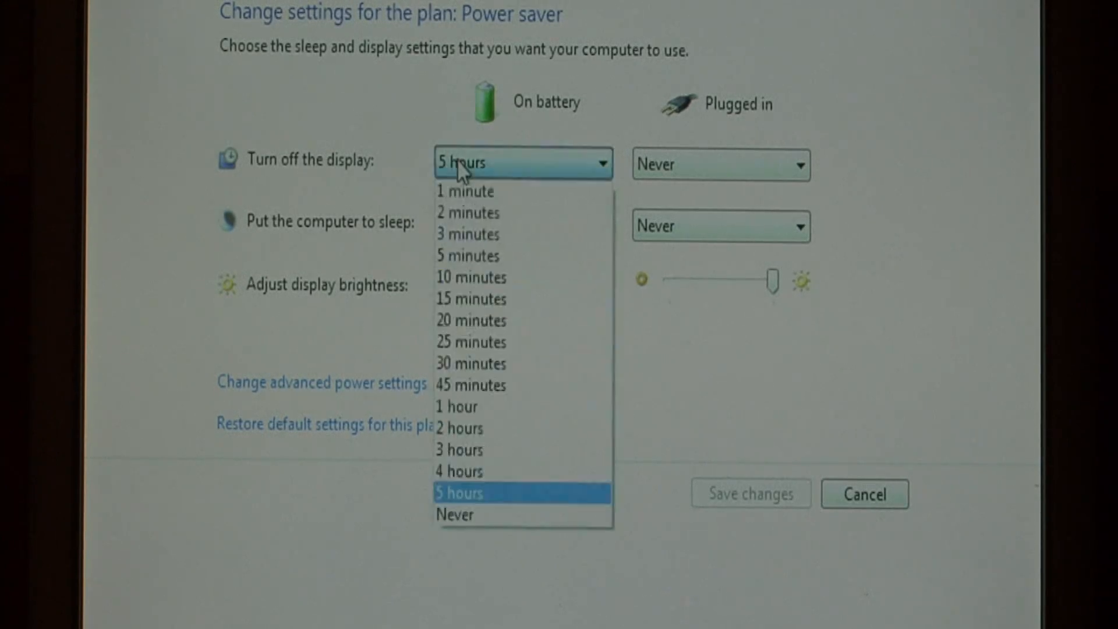
left_click(467, 255)
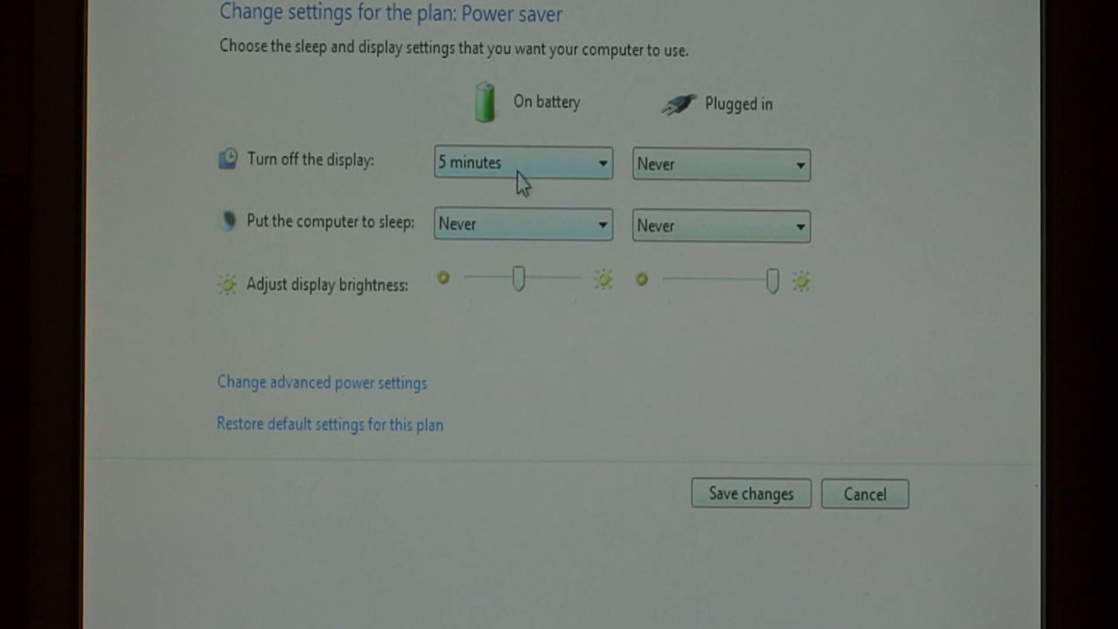
mouse_move(490, 273)
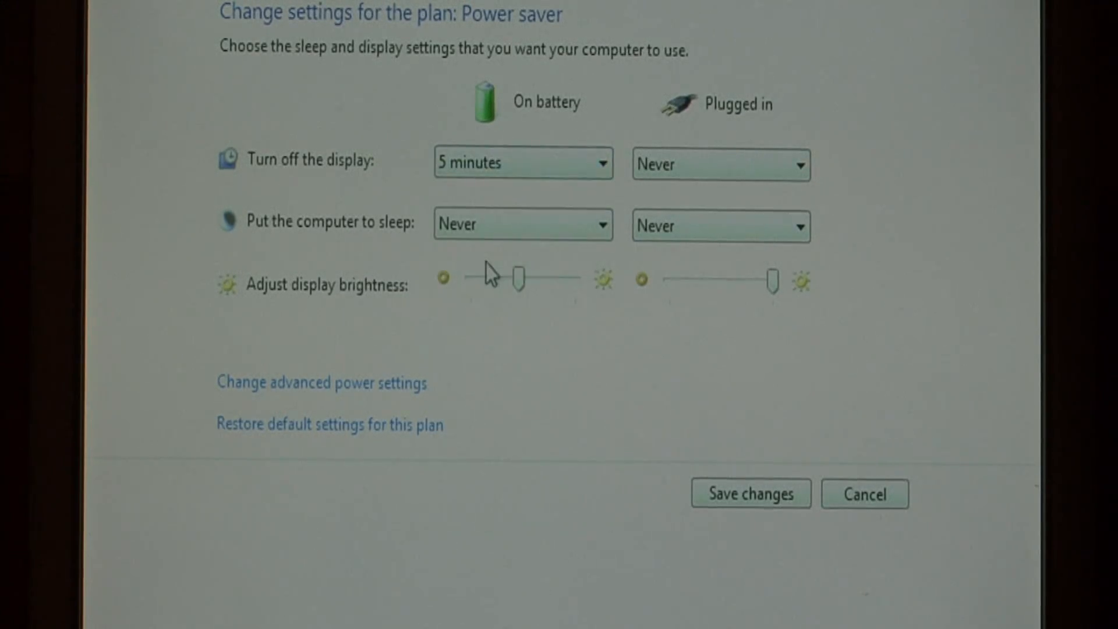
Step: Choose a 'Put the computer to sleep' time on battery and save the plan changes
left_click(599, 223)
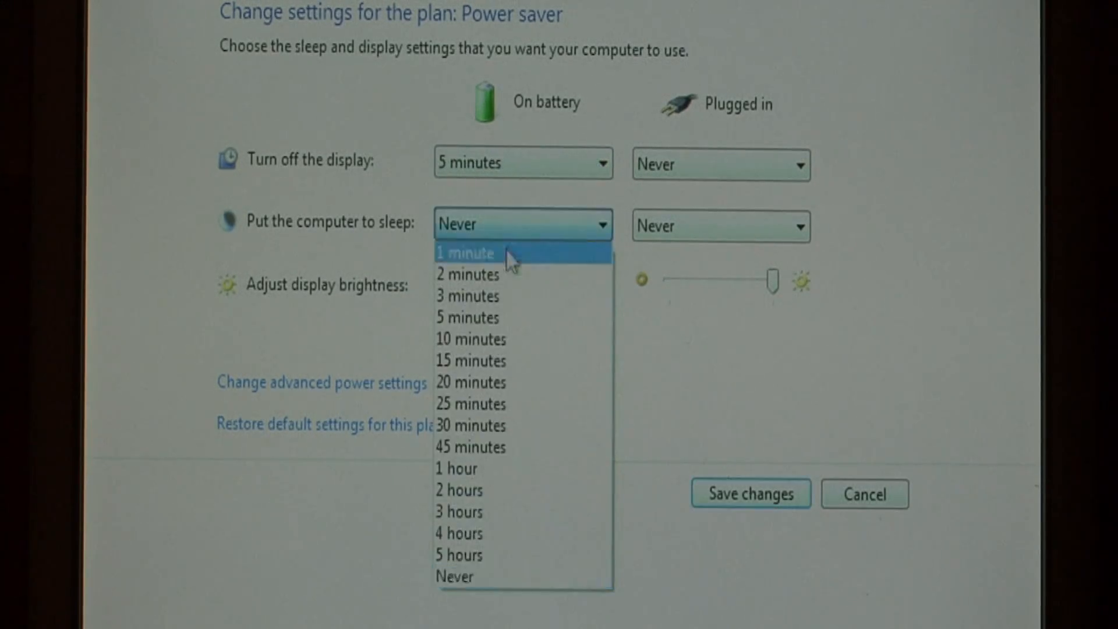
left_click(469, 360)
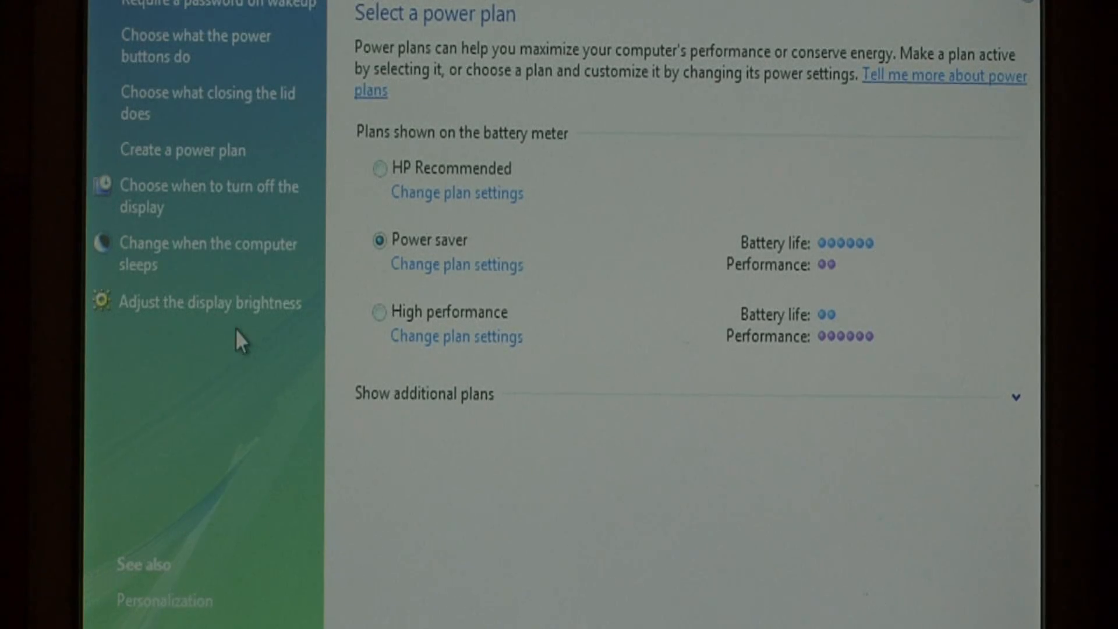
mouse_move(443, 435)
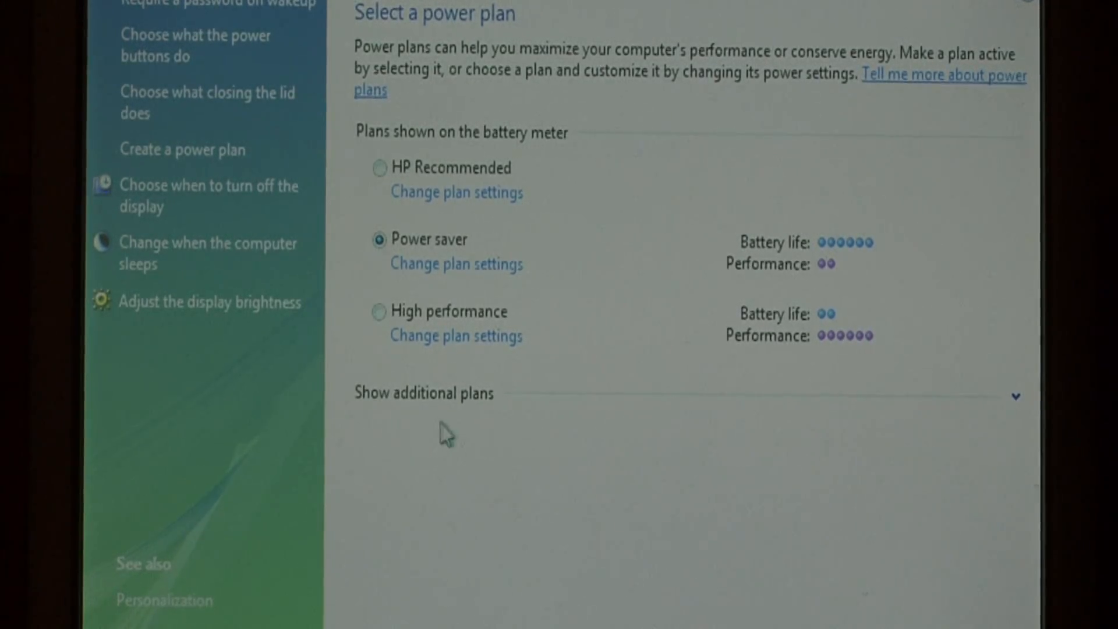